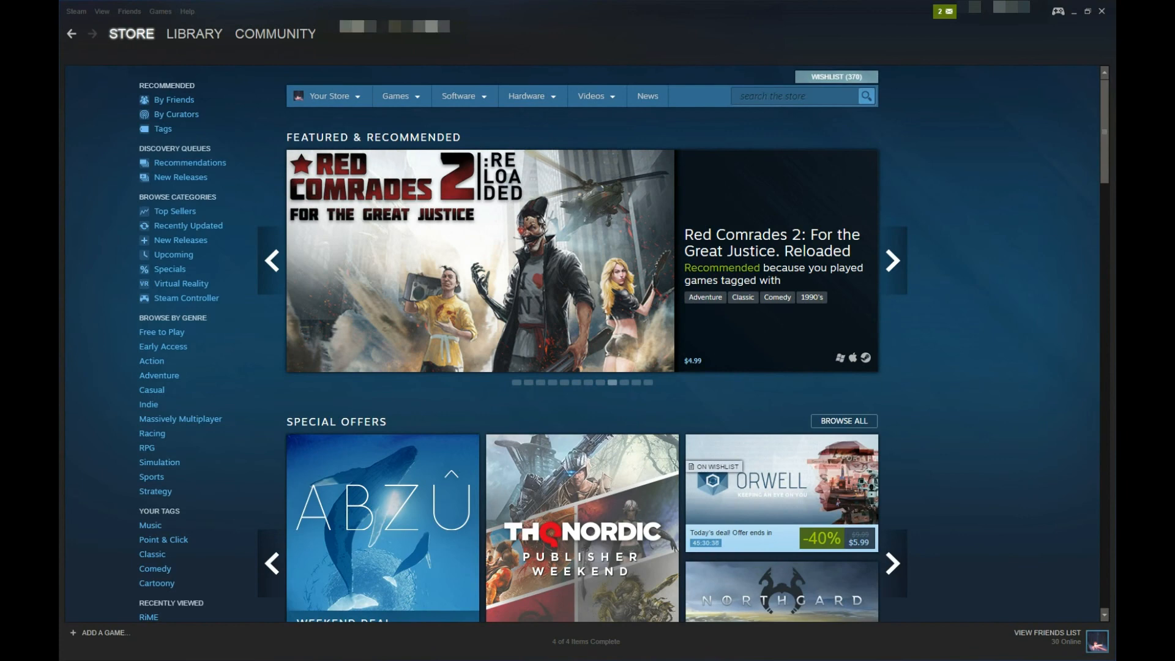
# Open Steam's Games menu to reveal the add-a-non-Steam-game option.
pyautogui.click(893, 260)
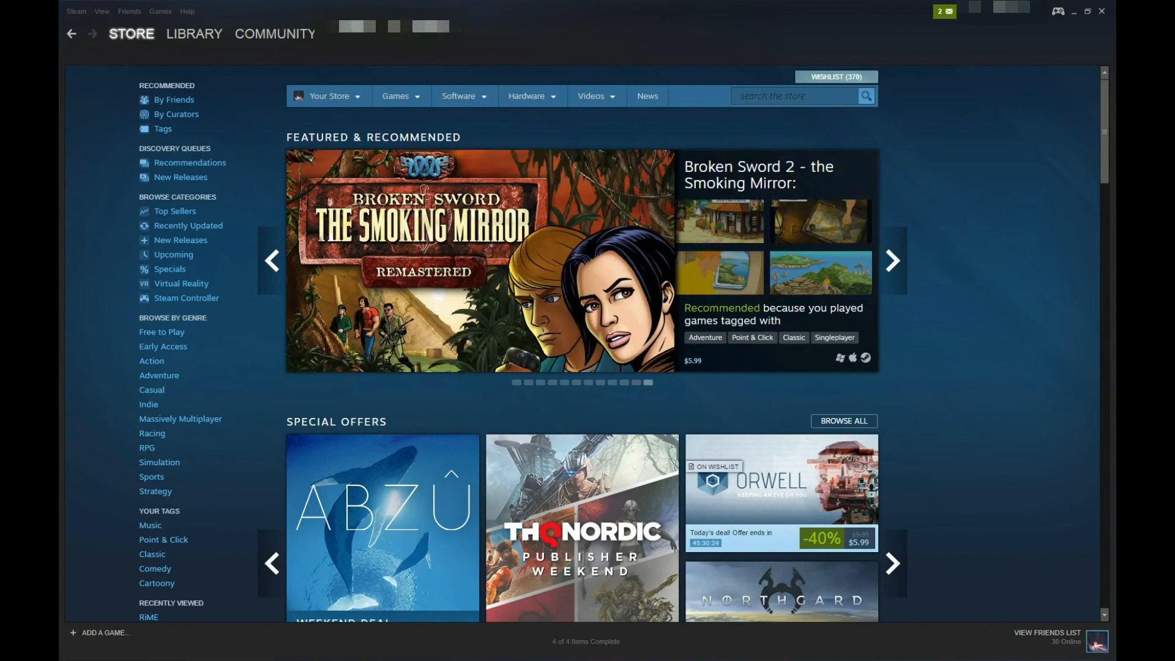
pyautogui.click(177, 12)
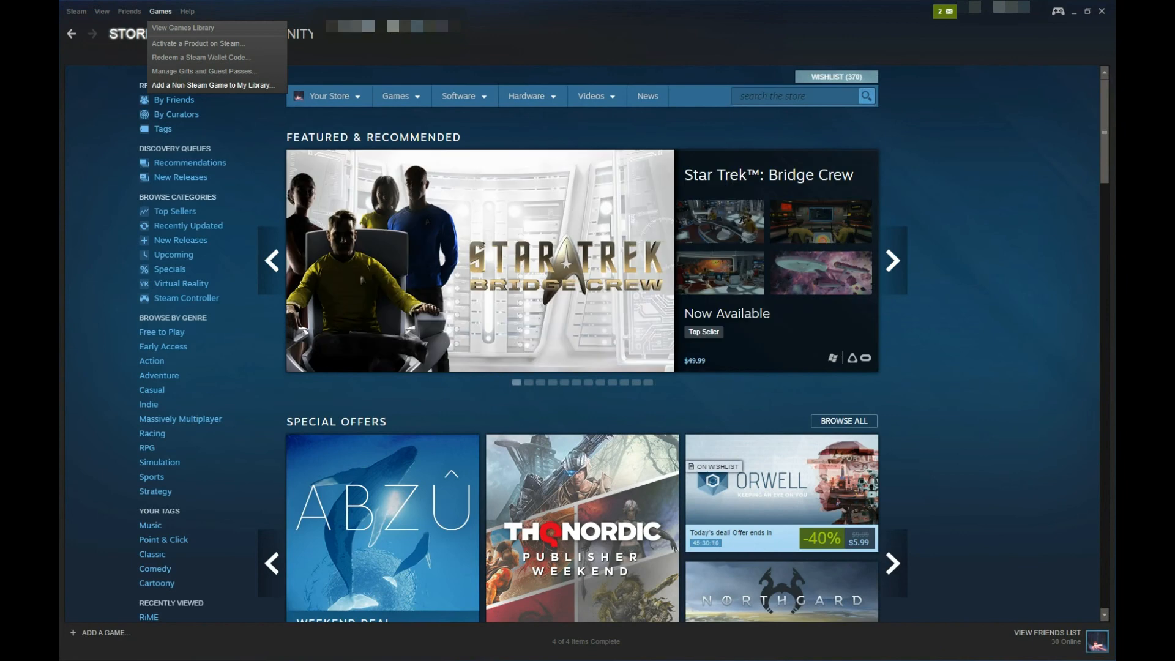
# Add Battle.net to the Steam library as a non-Steam game.
pyautogui.click(214, 85)
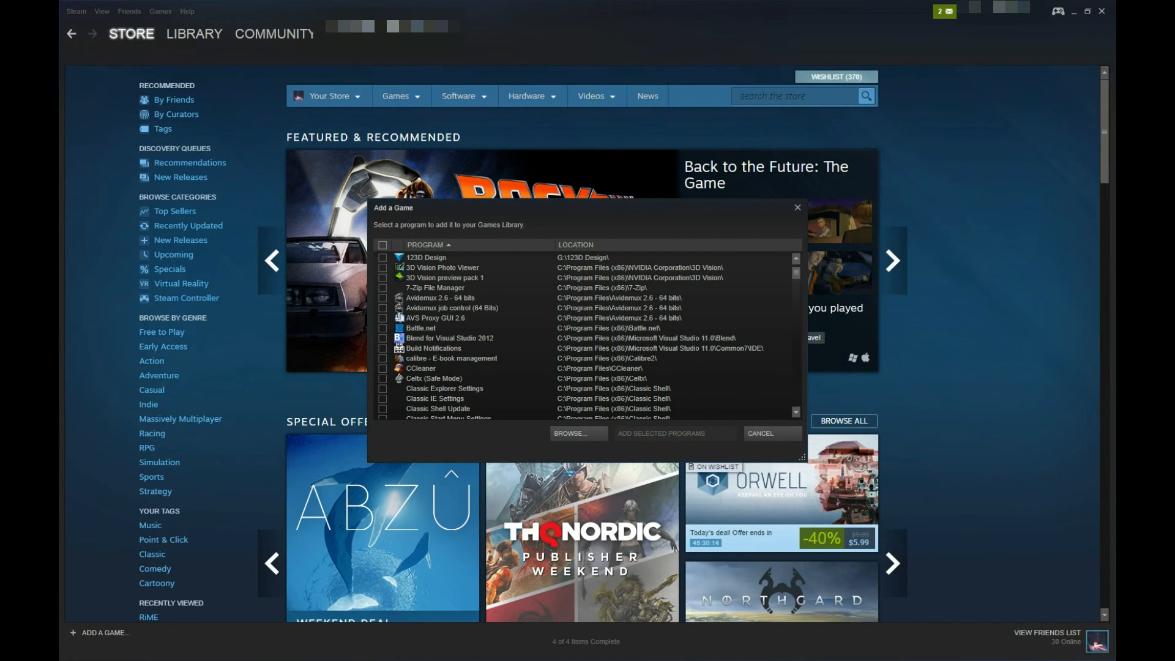
pyautogui.click(383, 327)
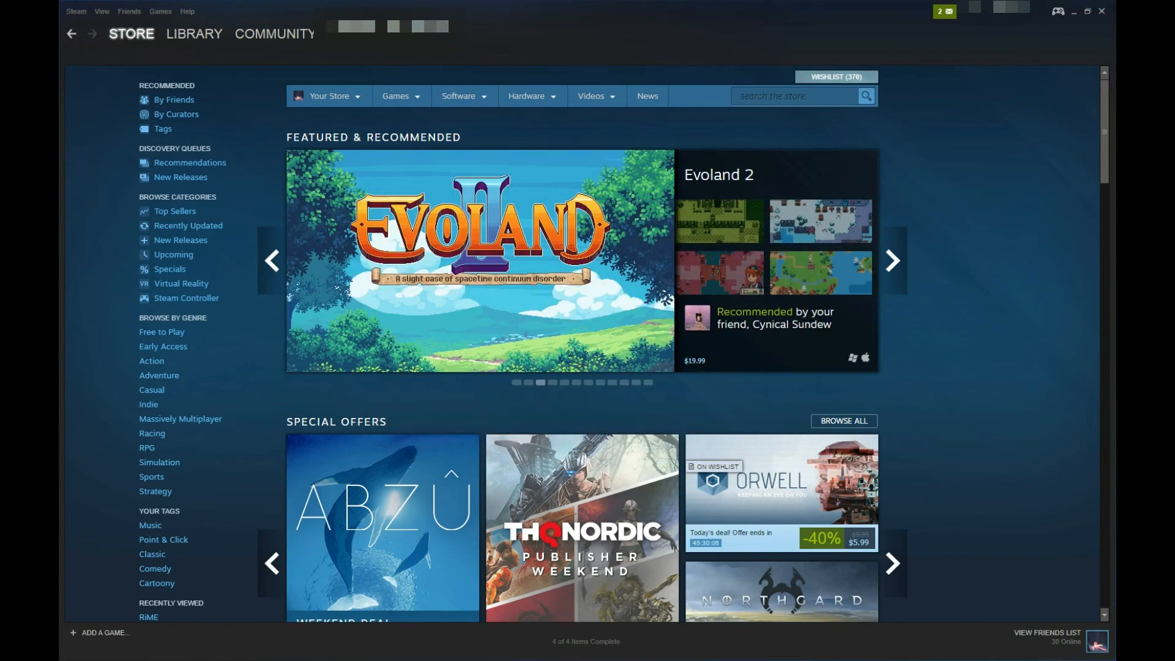
# Search the games library for 'bat' and open the Battle.net shortcut's Properties.
pyautogui.click(194, 33)
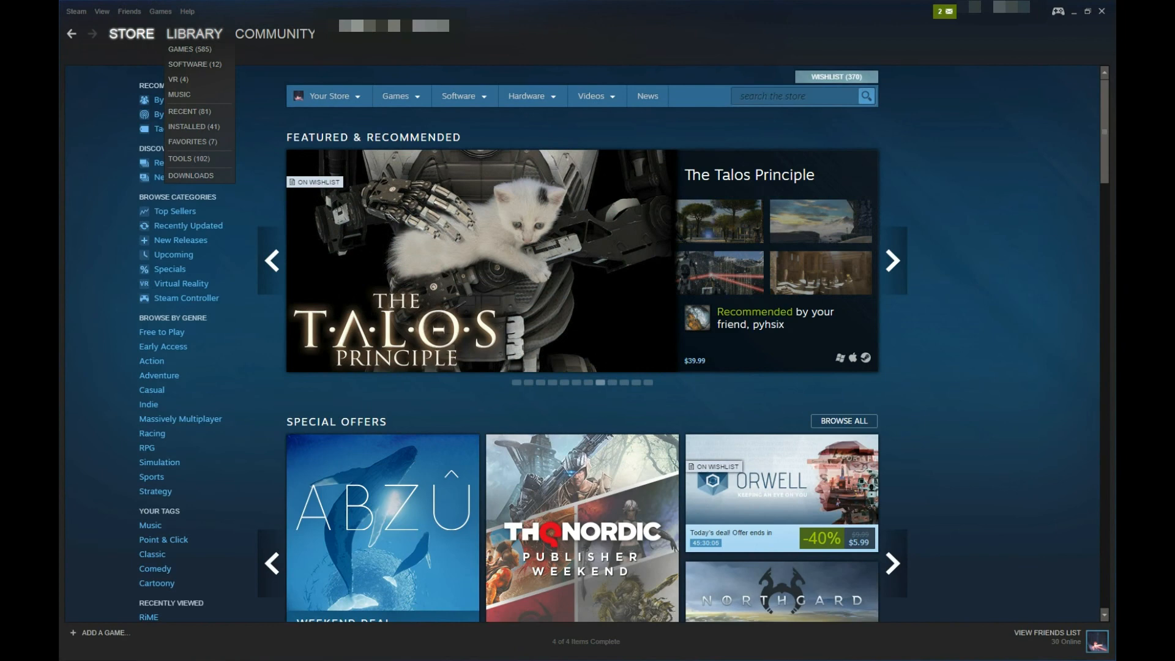
pyautogui.click(182, 49)
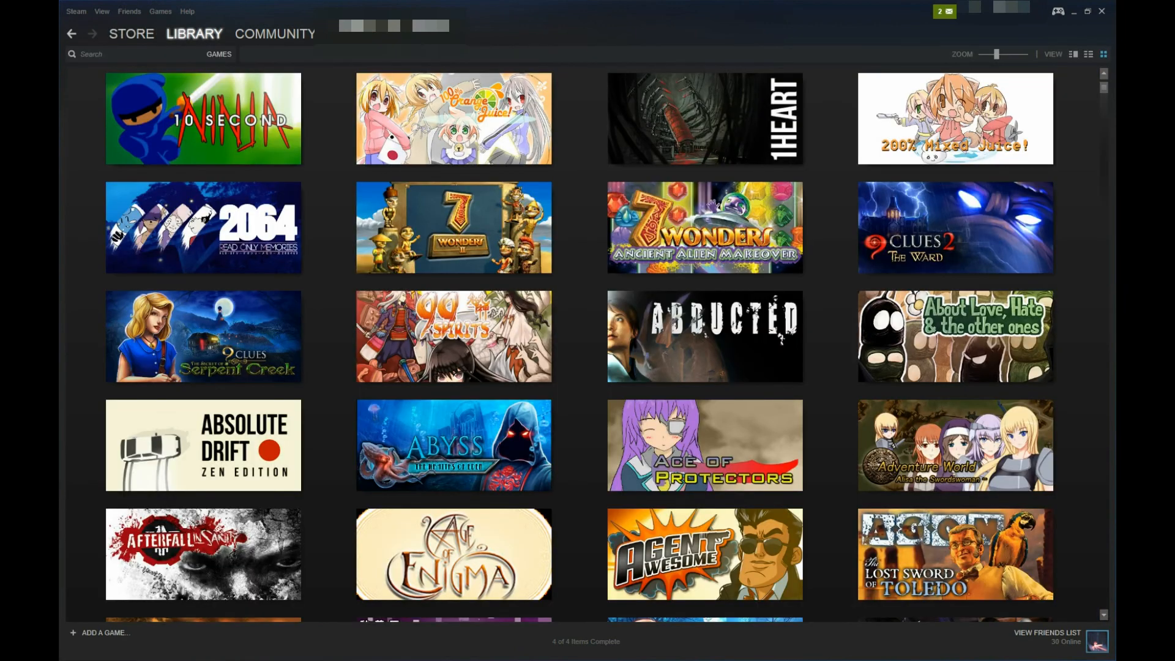
pyautogui.write('bat')
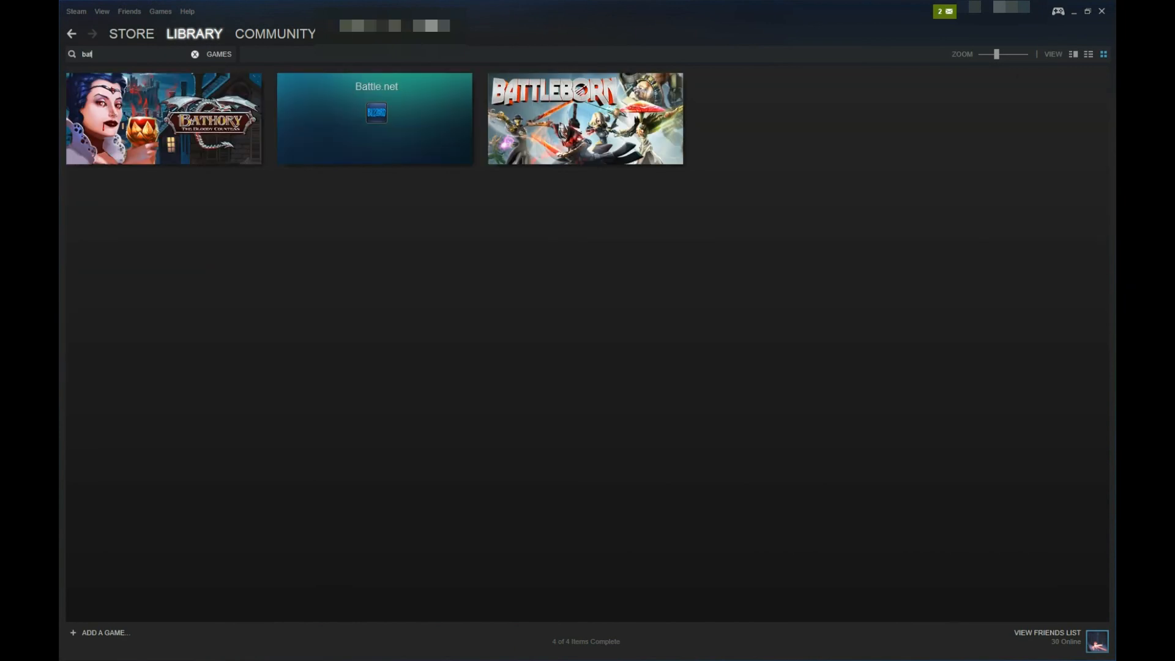
pyautogui.rightClick(377, 116)
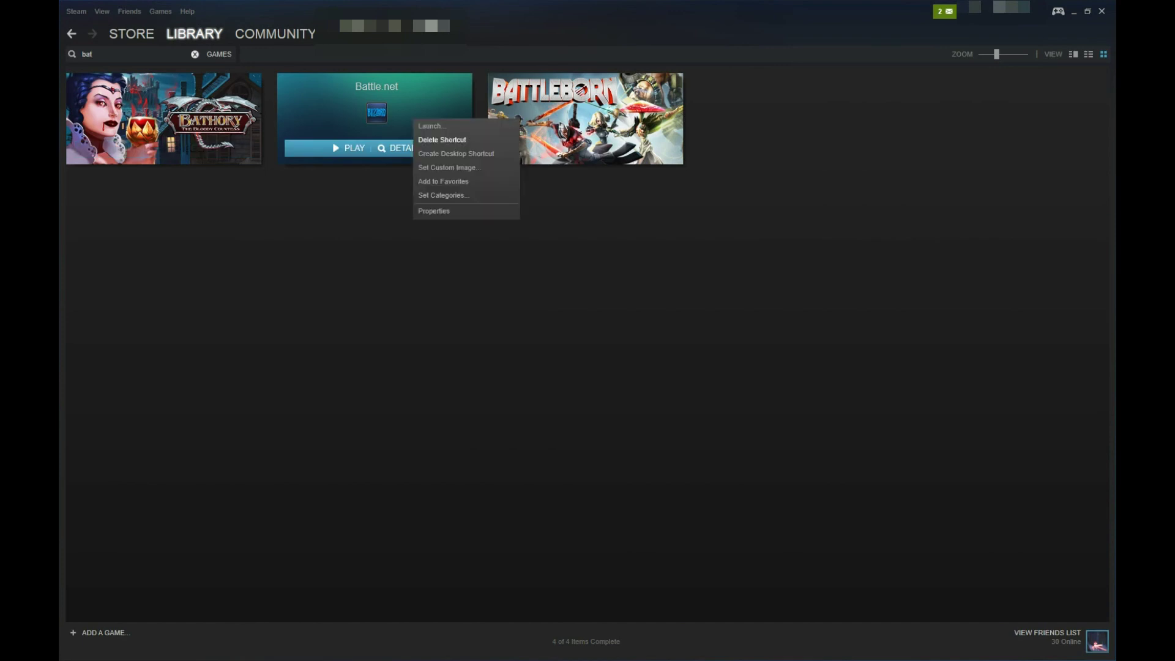
pyautogui.click(434, 210)
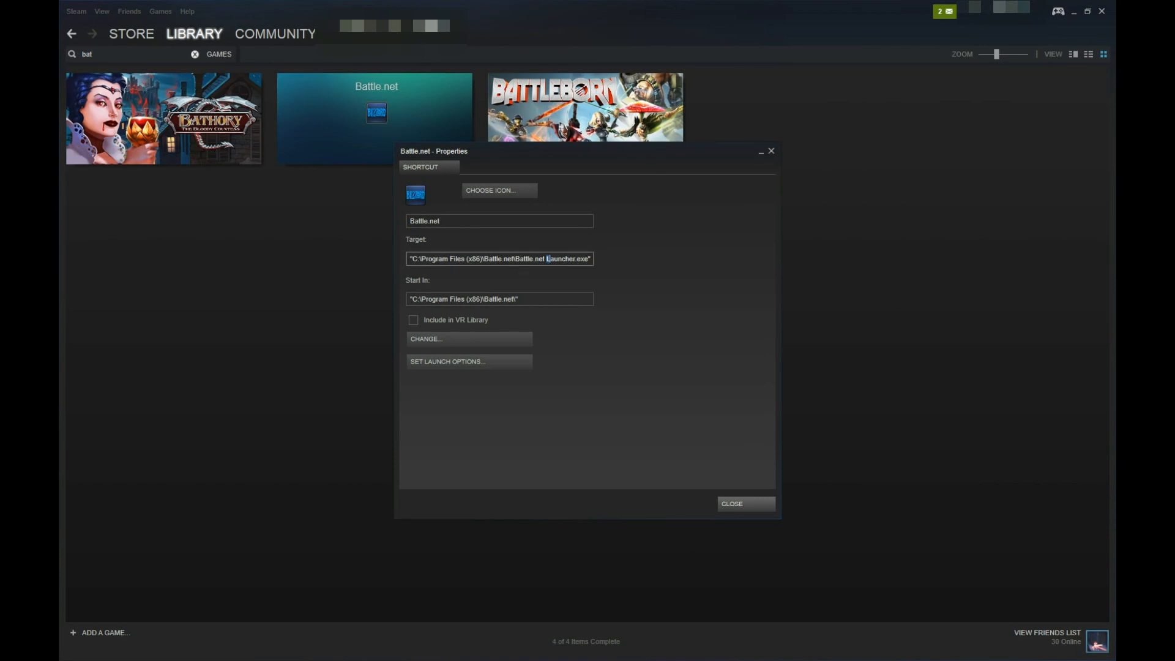
# Edit the Target to Battle.net.exe with the battlenet://WTCG launch argument.
pyautogui.doubleClick(559, 259)
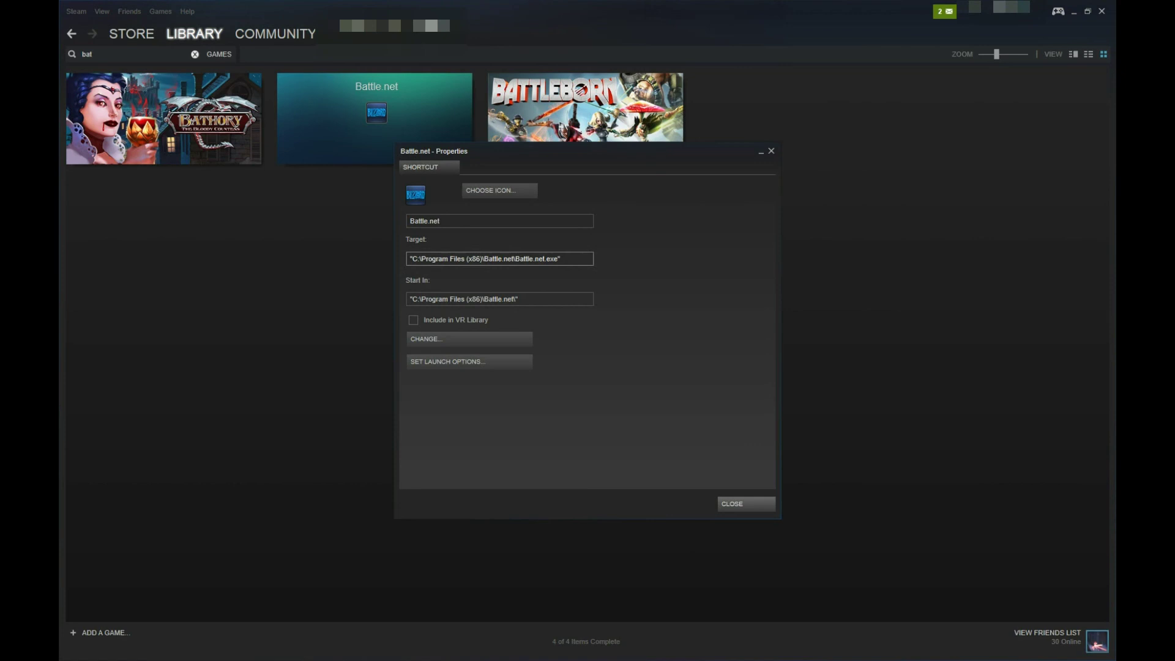
pyautogui.write('bat')
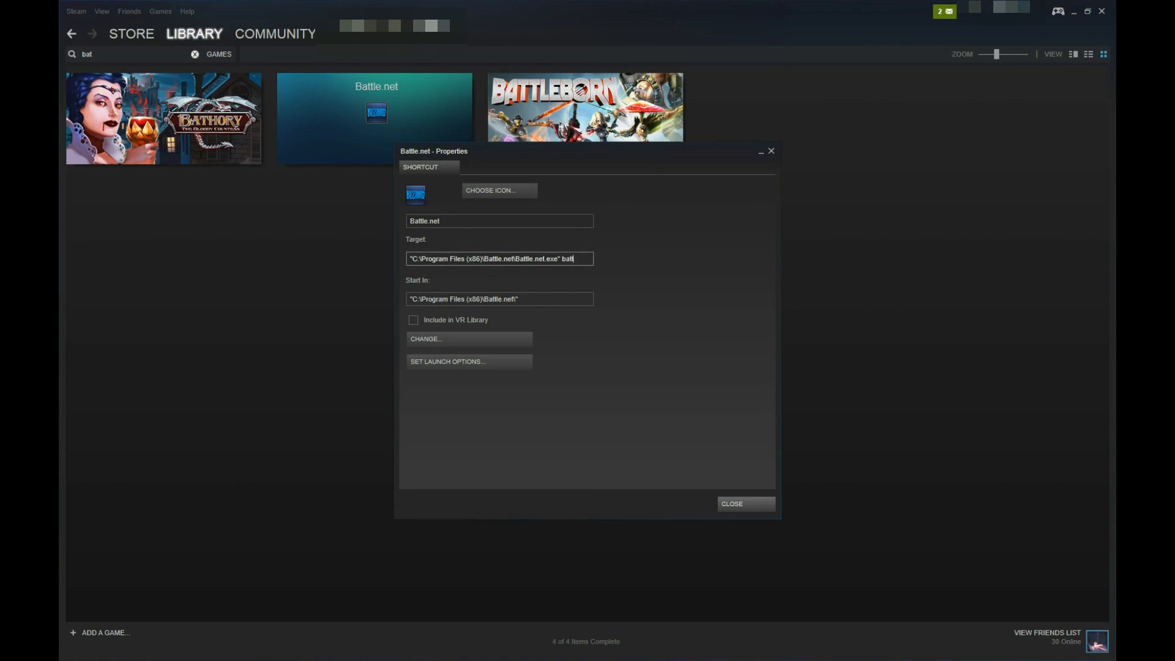
pyautogui.write('tlenet://')
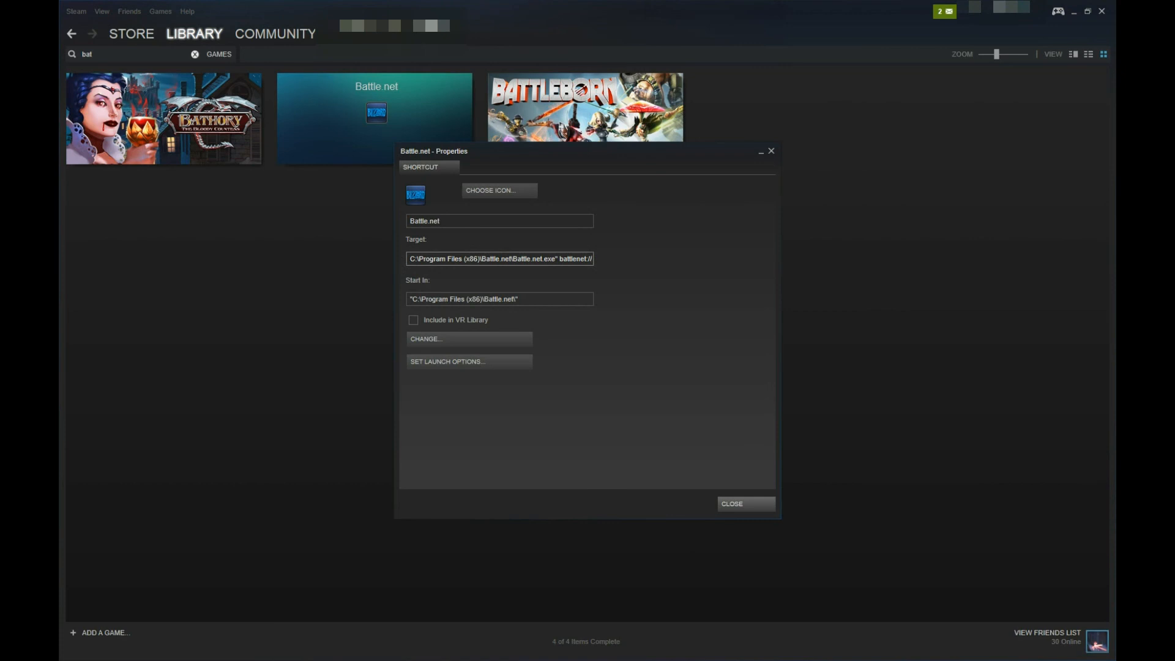
pyautogui.write('WTCG')
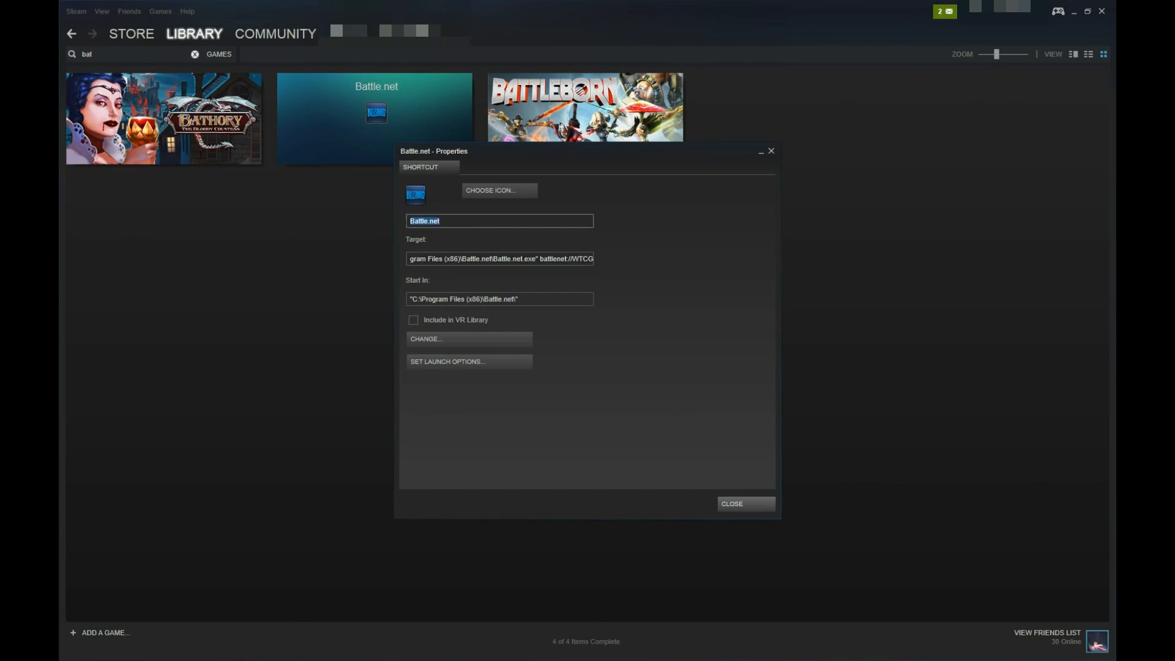
# Rename the shortcut to Hearthstone, search 'hear' in the library, and play it.
pyautogui.write('Hearth')
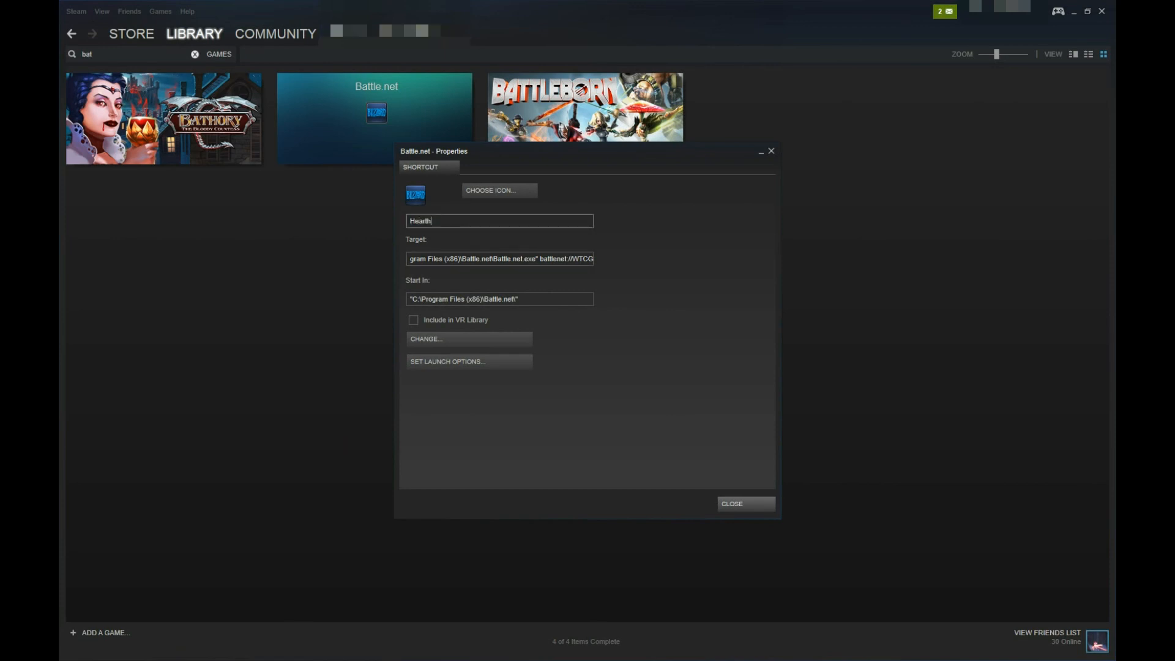
pyautogui.write('stone')
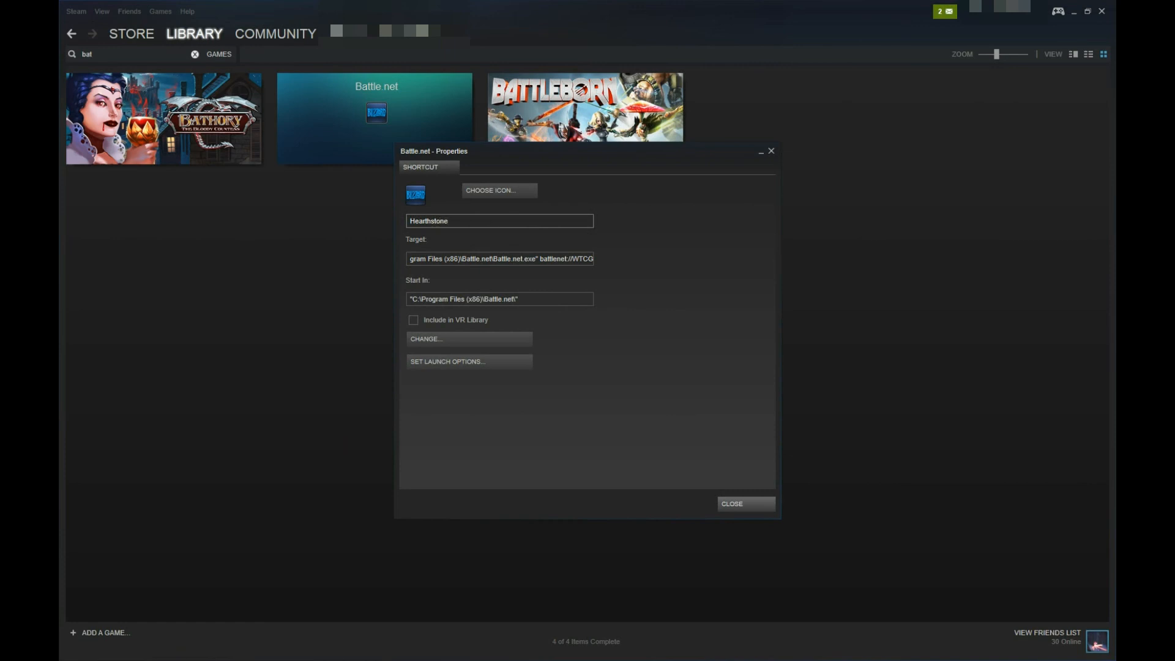
pyautogui.click(745, 504)
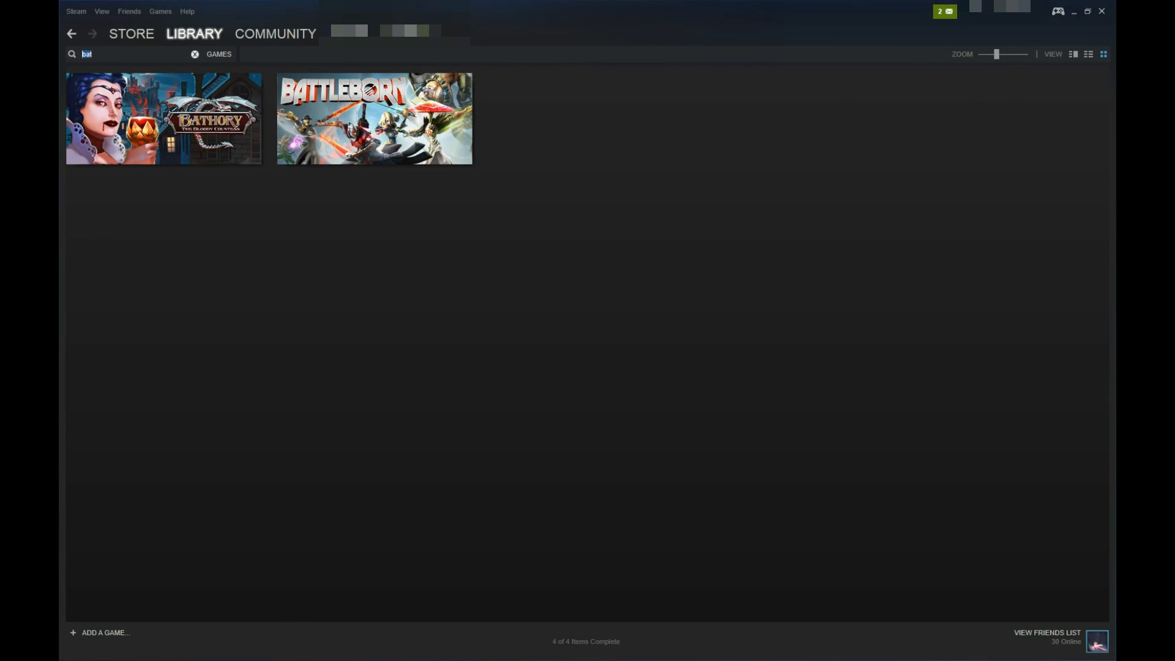
pyautogui.write('hear')
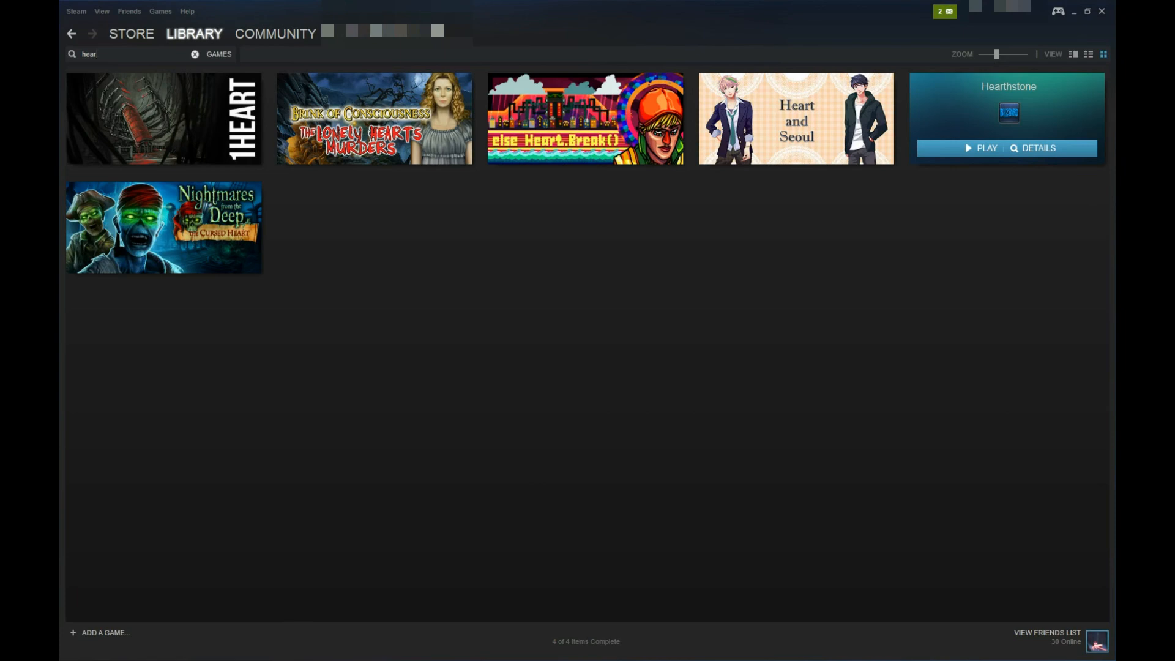
pyautogui.click(195, 54)
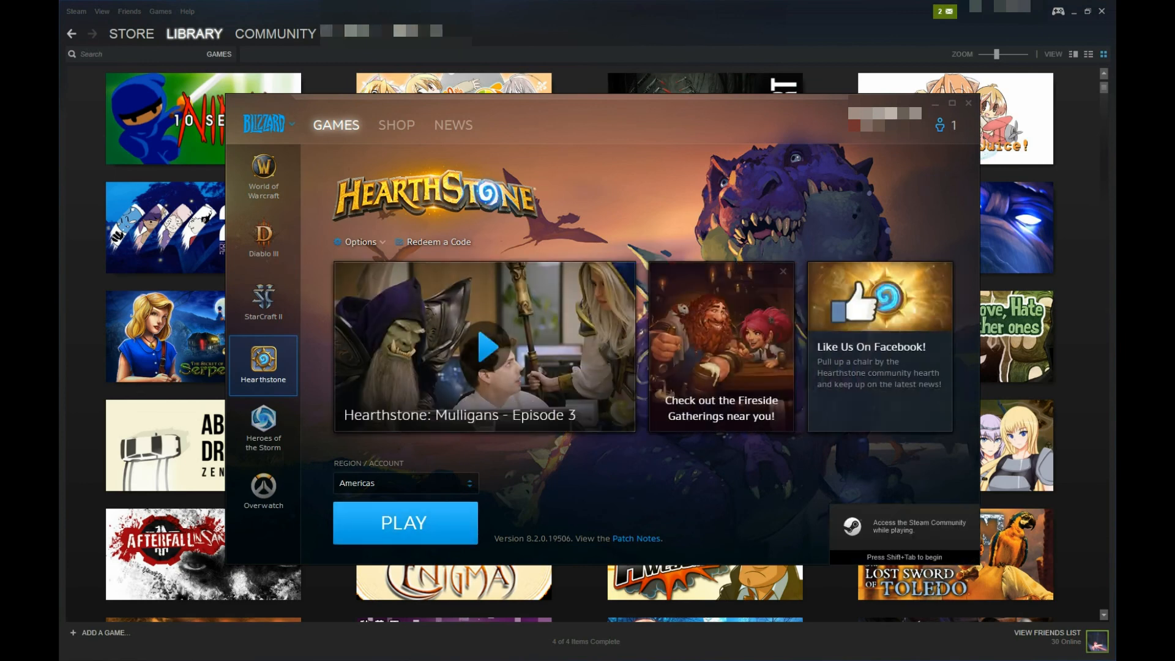
pyautogui.click(406, 523)
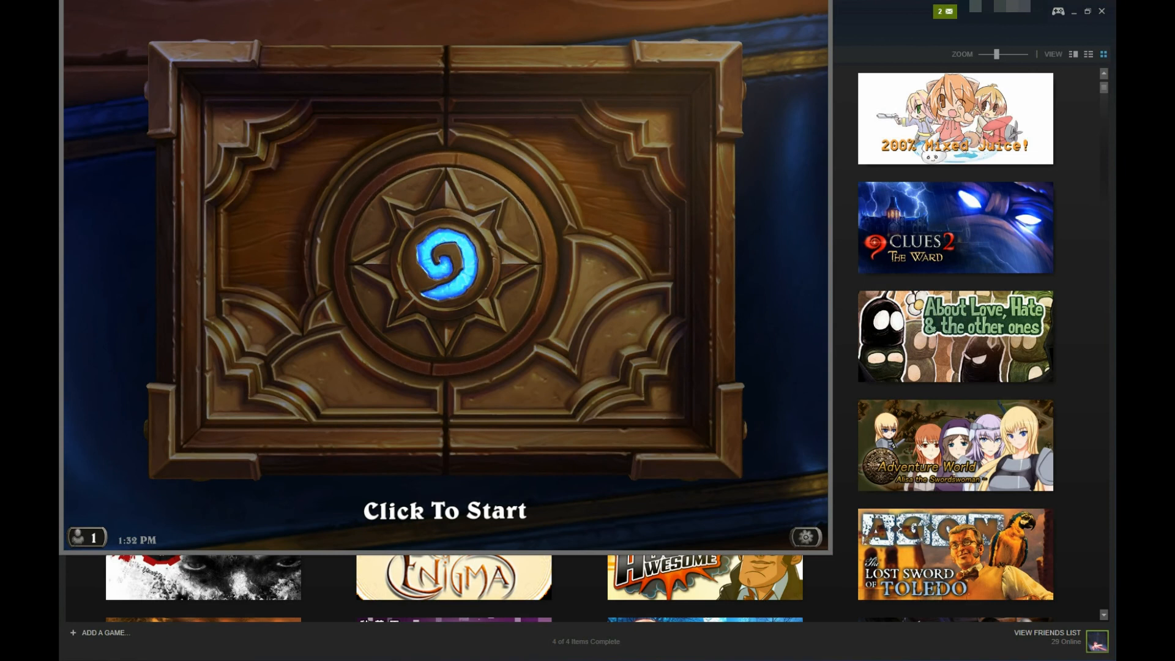
pyautogui.moveTo(806, 537)
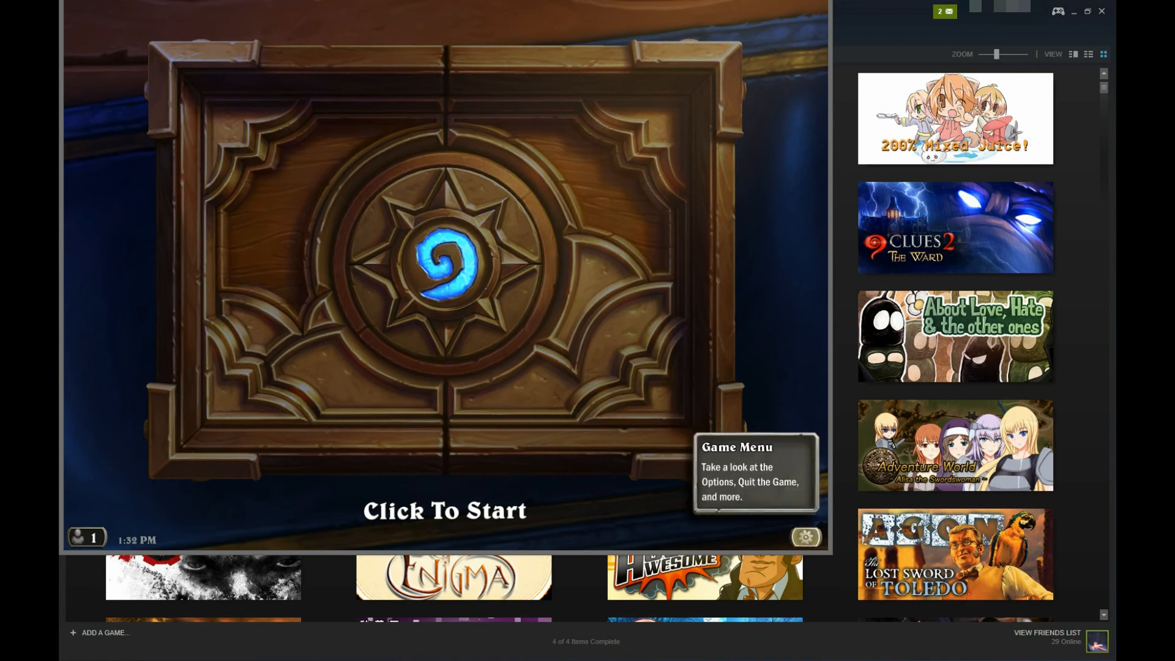
# Open Hearthstone's Game Menu from the bottom-right gear icon.
pyautogui.click(806, 536)
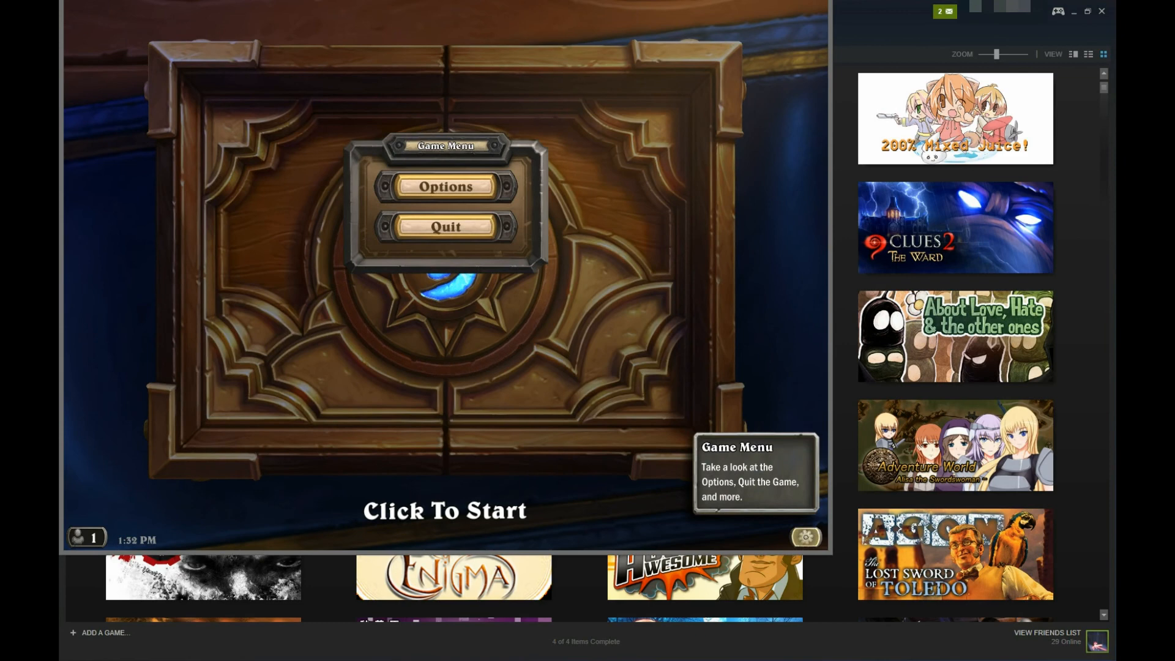
pyautogui.moveTo(447, 227)
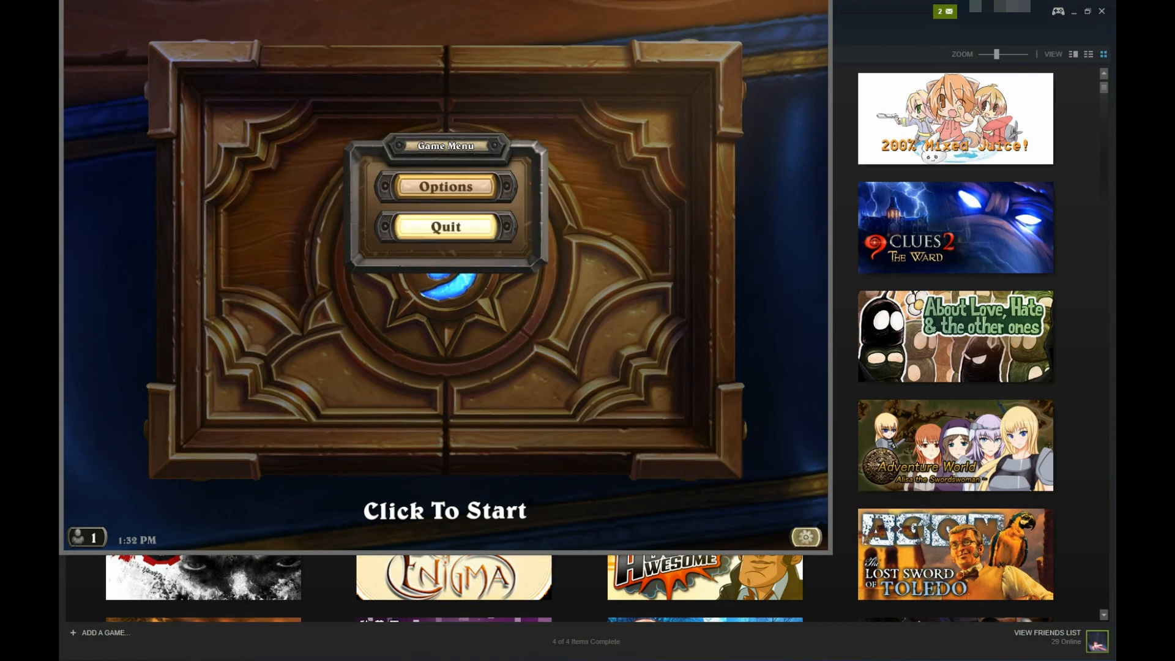